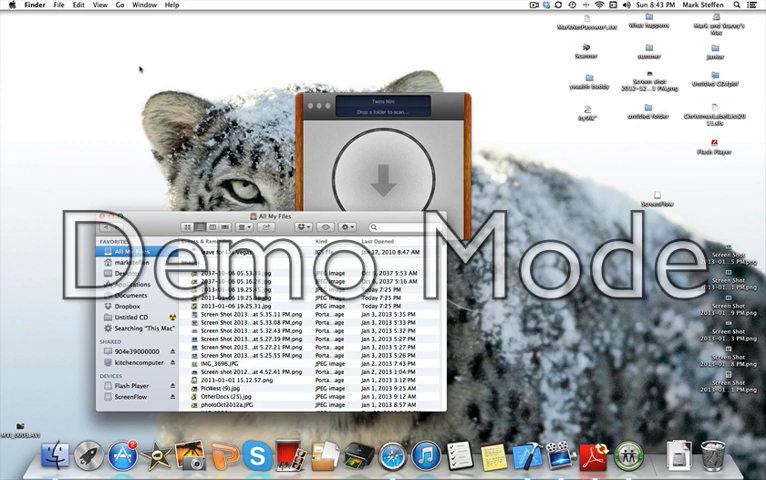
Step: Open the Desktop folder from Finder's Go menu
click(122, 5)
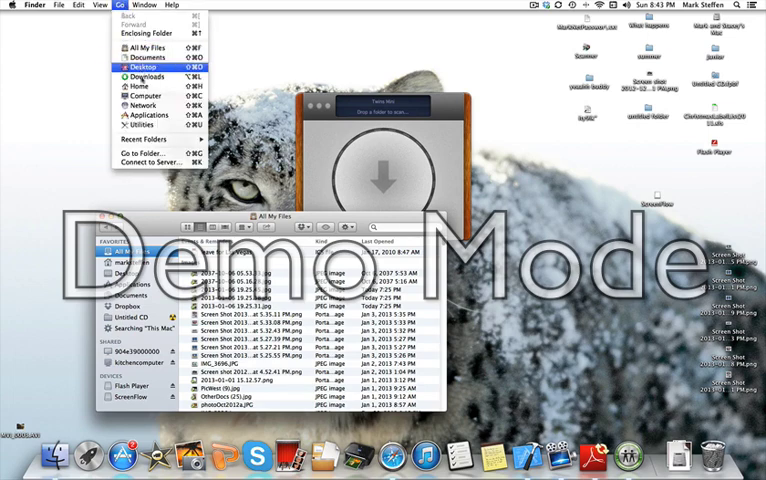
click(155, 216)
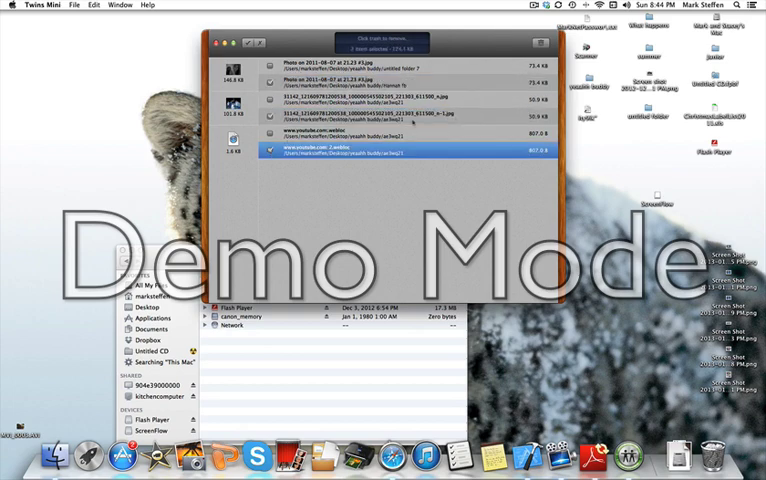
Step: Send the two marked duplicates to the Trash and confirm, freeing 125.1 KB
click(388, 32)
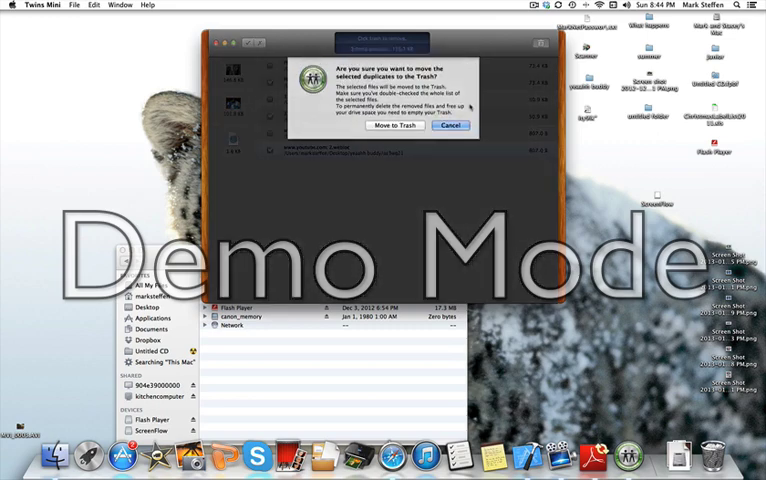
click(395, 126)
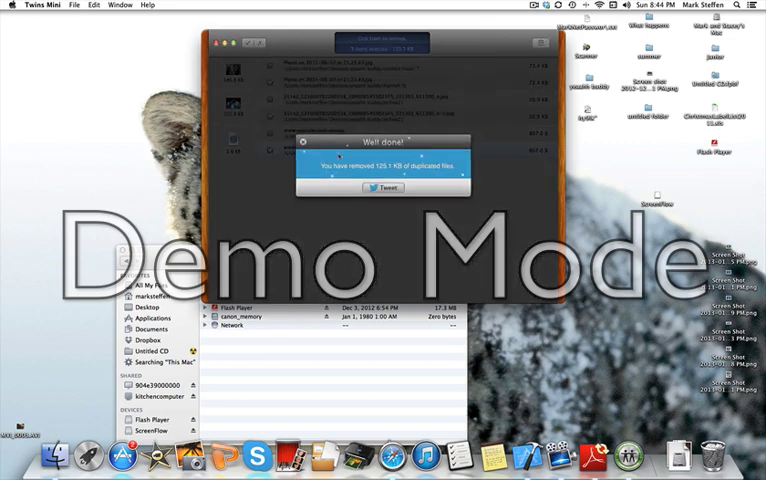